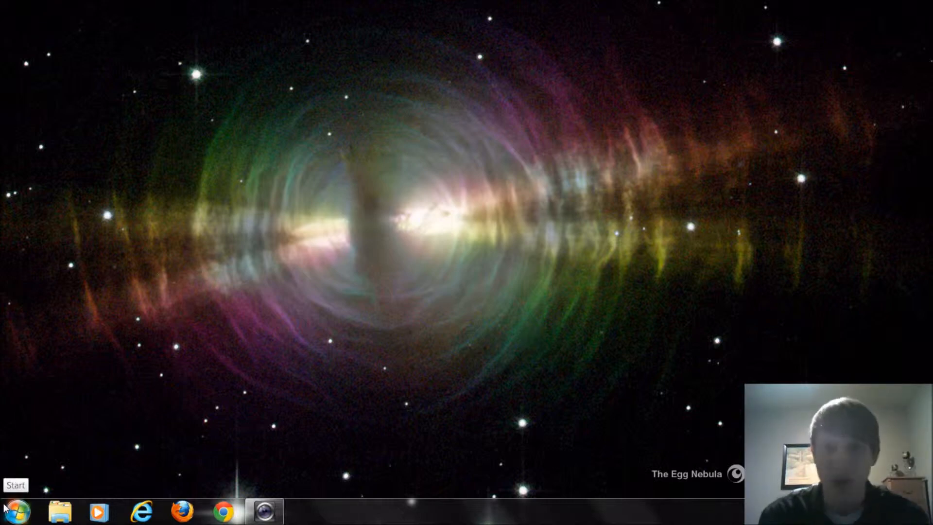
Search the Start menu for msconfig to find System Configuration
{"action": "left_click", "coordinate": [15, 510]}
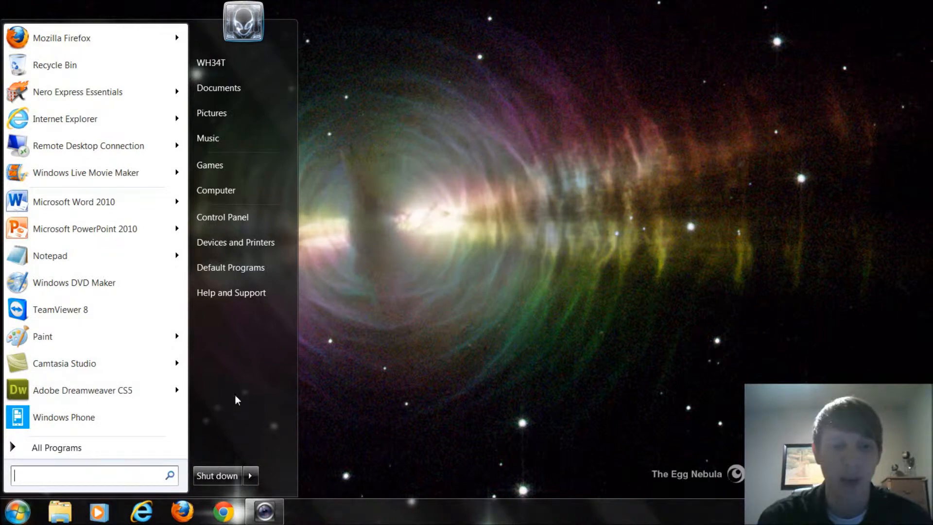
{"action": "mouse_move", "coordinate": [202, 341]}
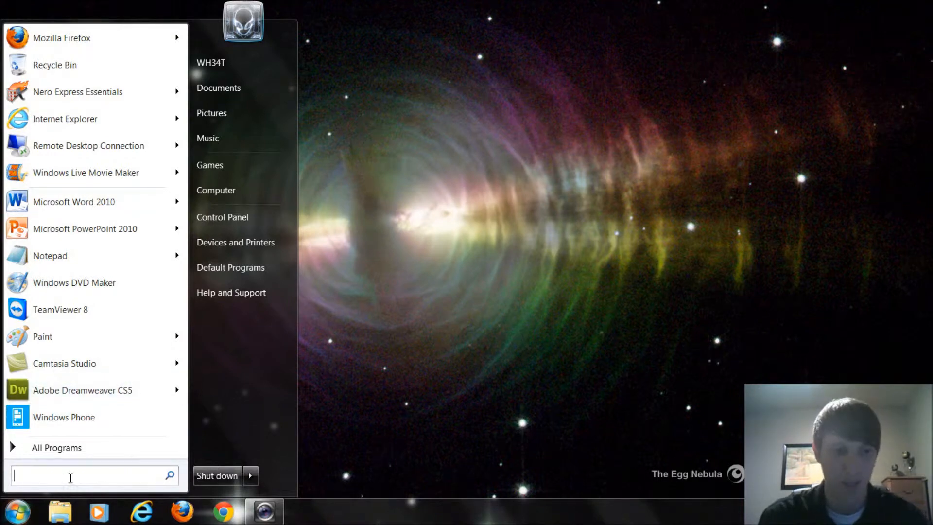
{"action": "type", "text": "ms"}
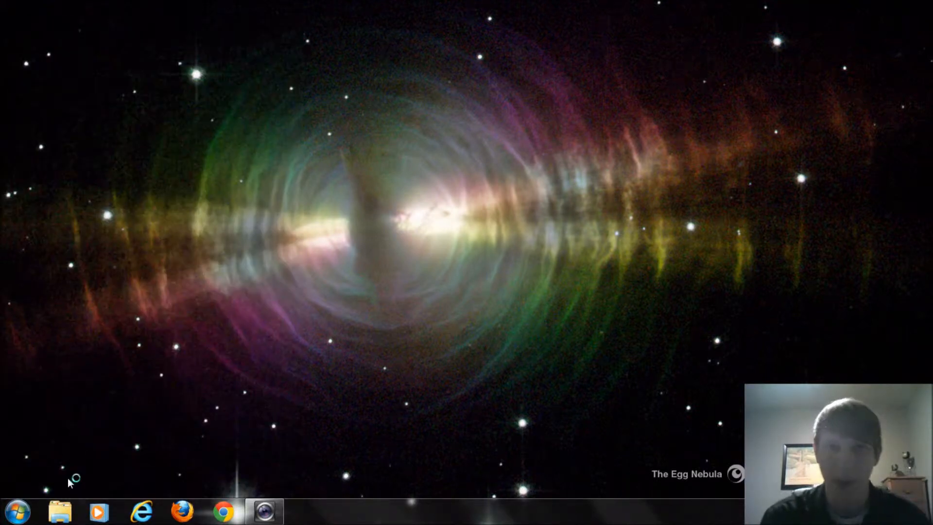
{"action": "mouse_move", "coordinate": [92, 439]}
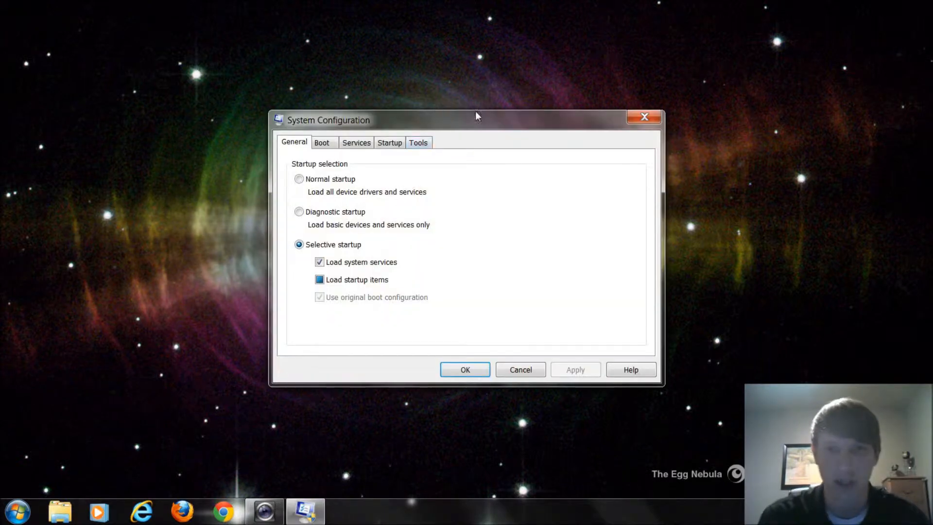
{"action": "mouse_move", "coordinate": [215, 289]}
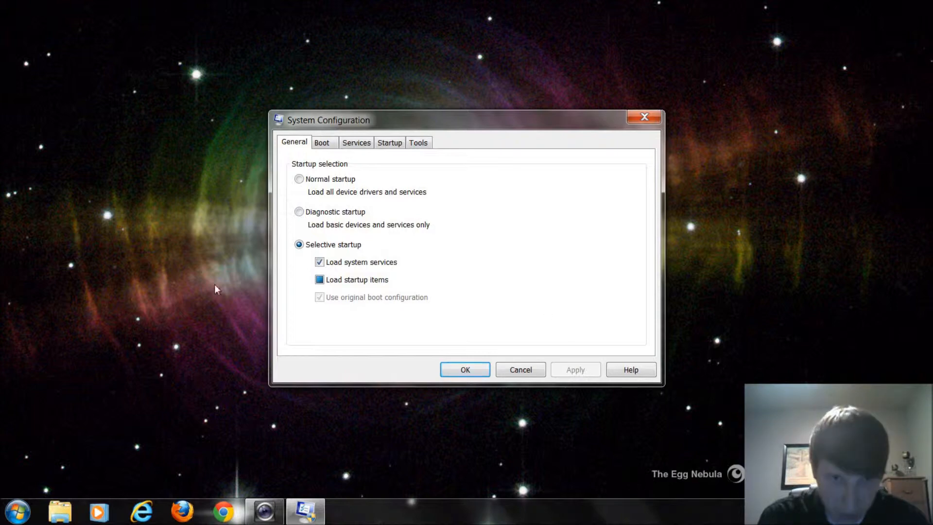
{"action": "mouse_move", "coordinate": [336, 244]}
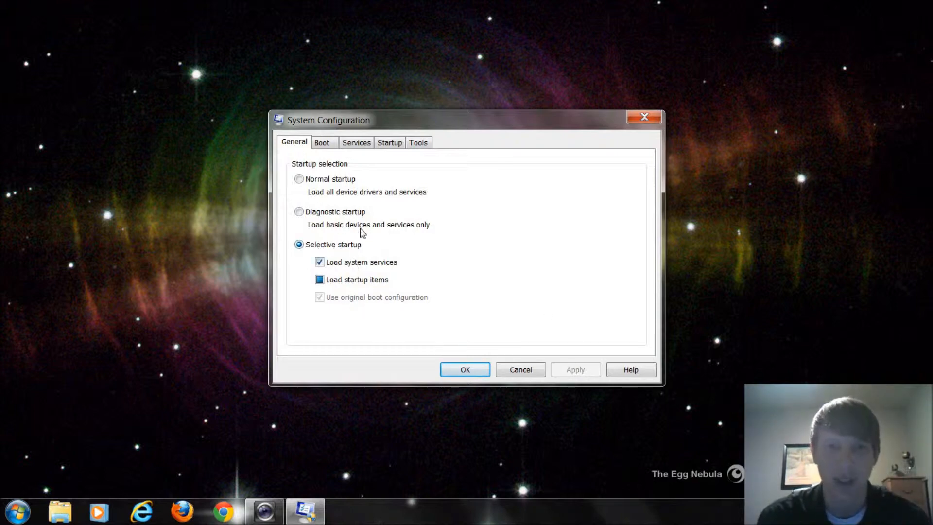
{"action": "mouse_move", "coordinate": [335, 177]}
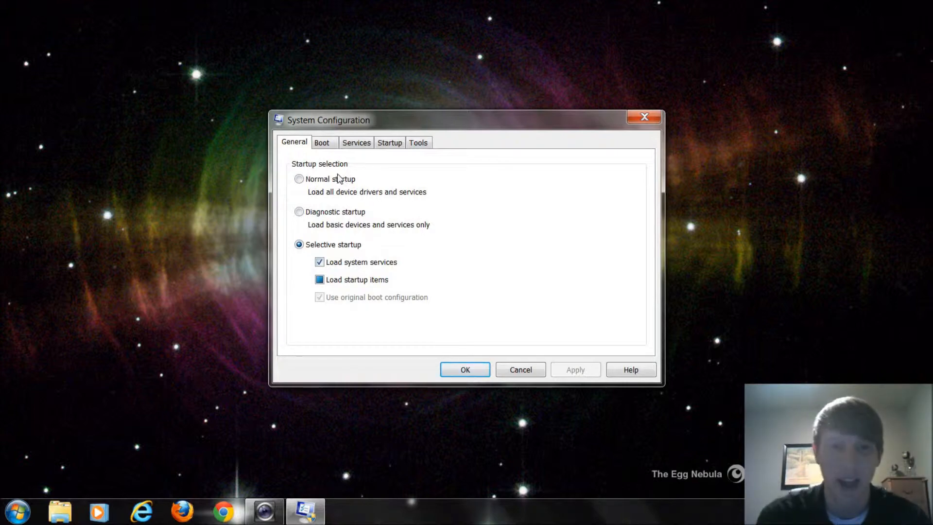
Review the Boot tab's boot options and 30-second timeout, leaving them unchanged
{"action": "left_click", "coordinate": [322, 142]}
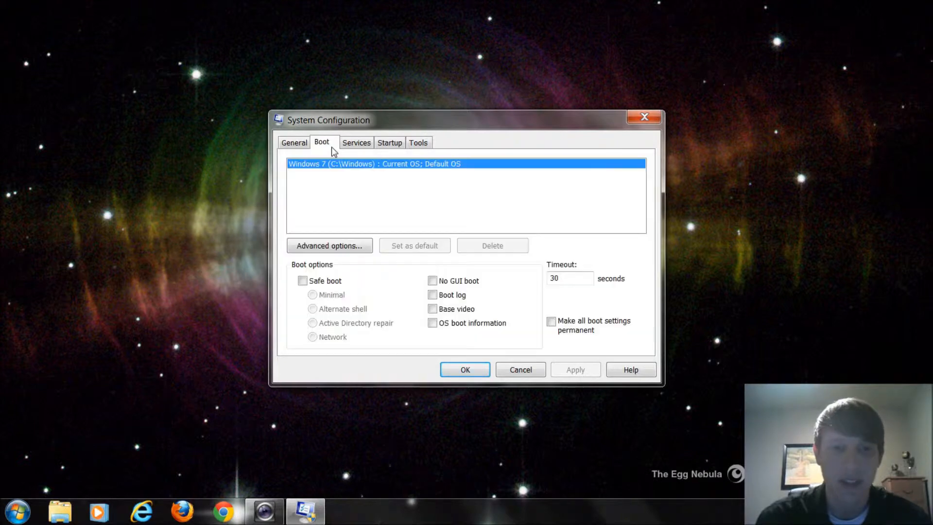
{"action": "mouse_move", "coordinate": [358, 178]}
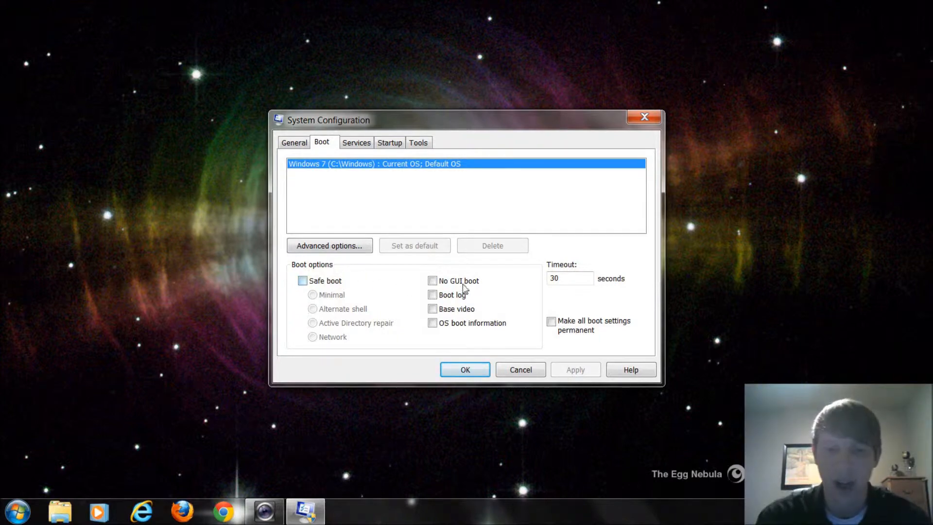
{"action": "left_click", "coordinate": [433, 322]}
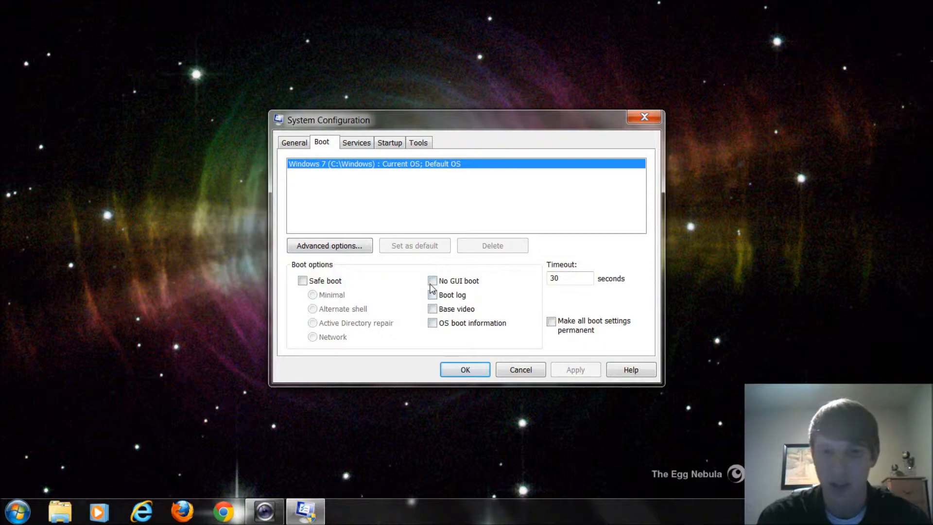
Show the Services tab in System Configuration and scroll through the services
{"action": "left_click", "coordinate": [355, 142]}
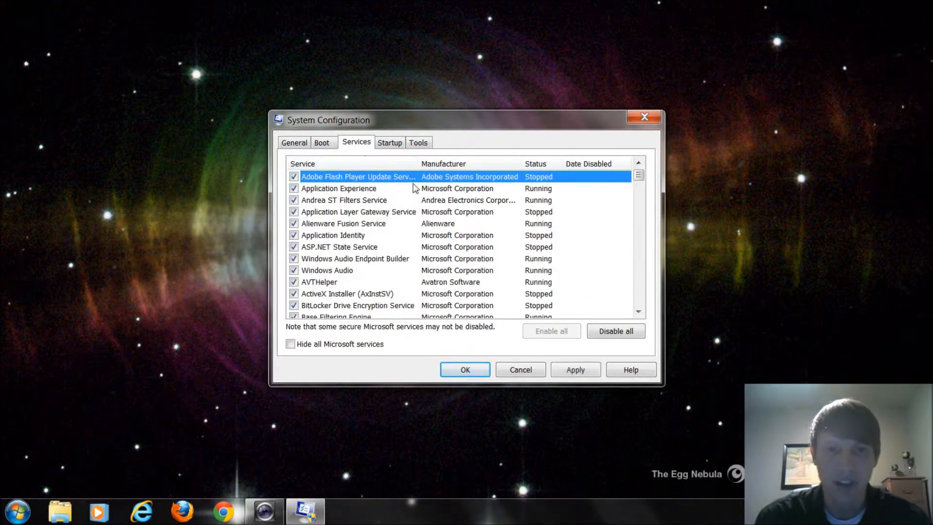
{"action": "scroll", "scroll_direction": "down", "scroll_amount": 3}
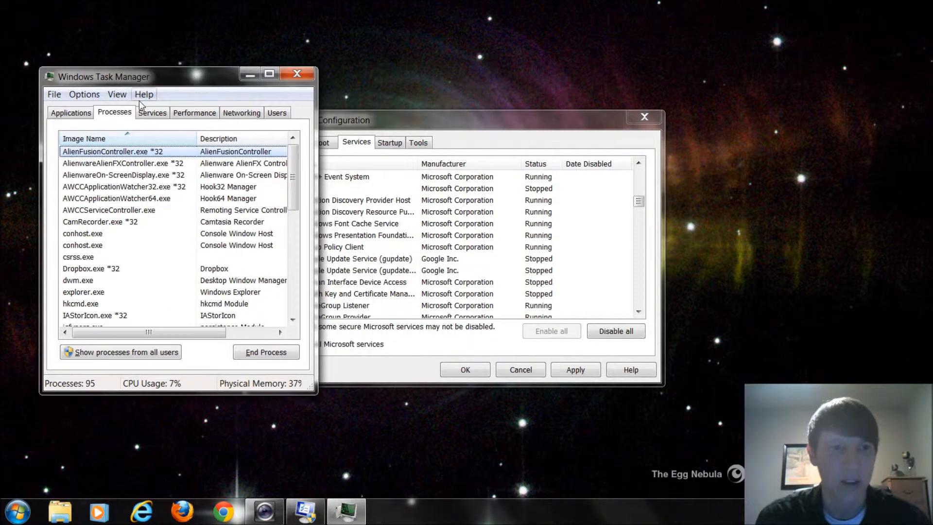
Switch Task Manager to its Services list of running and stopped services
{"action": "left_click", "coordinate": [151, 113]}
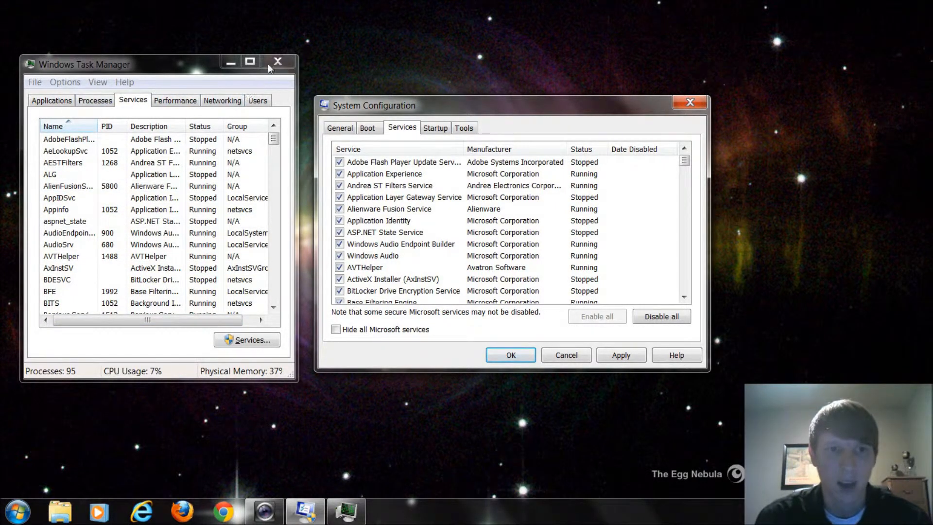
Close Task Manager and scroll through msconfig's fully enabled services list
{"action": "left_click", "coordinate": [276, 61]}
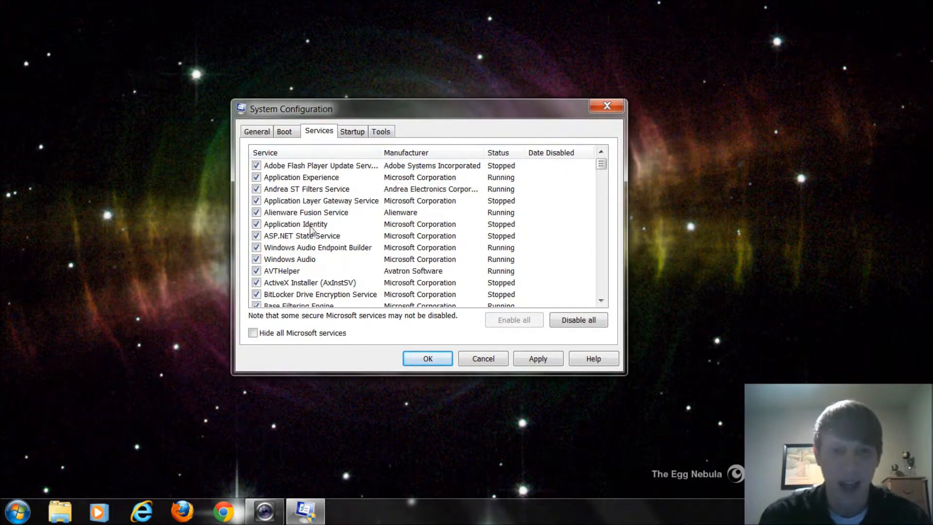
{"action": "scroll", "scroll_direction": "down", "scroll_amount": 3}
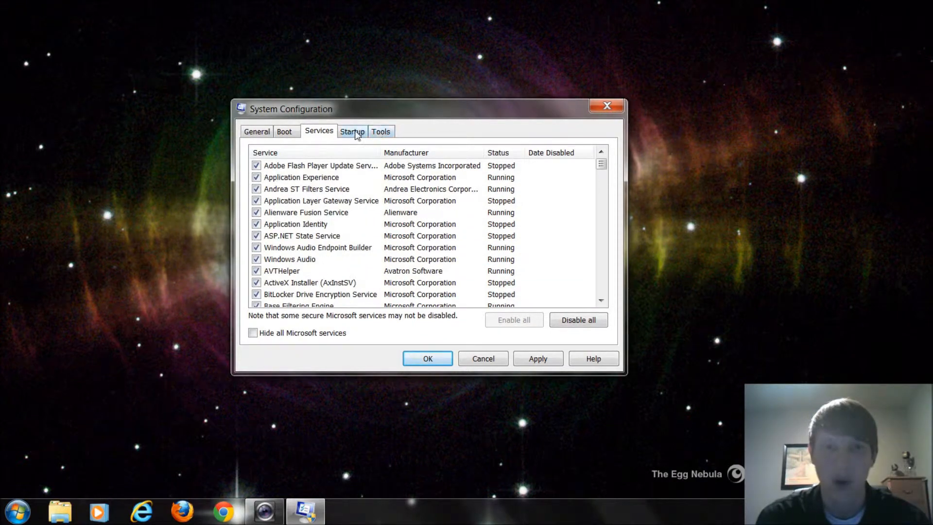
Show the Startup tab's program list, widen its columns and select the Dropbox entry
{"action": "left_click", "coordinate": [352, 132]}
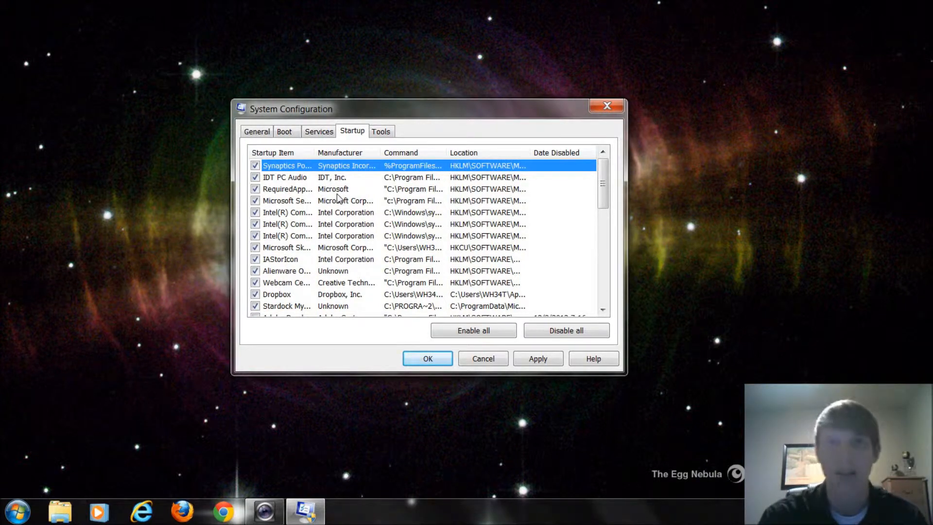
{"action": "mouse_move", "coordinate": [299, 250]}
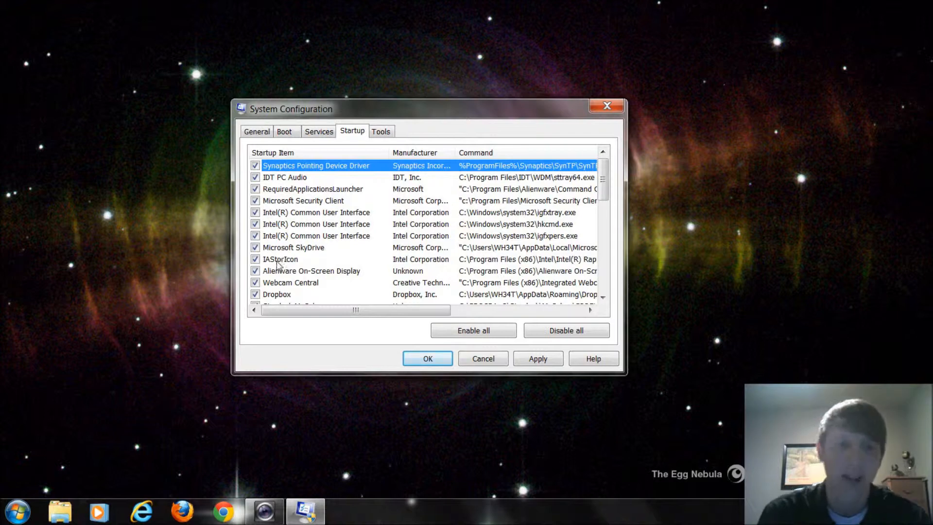
{"action": "left_click", "coordinate": [280, 259]}
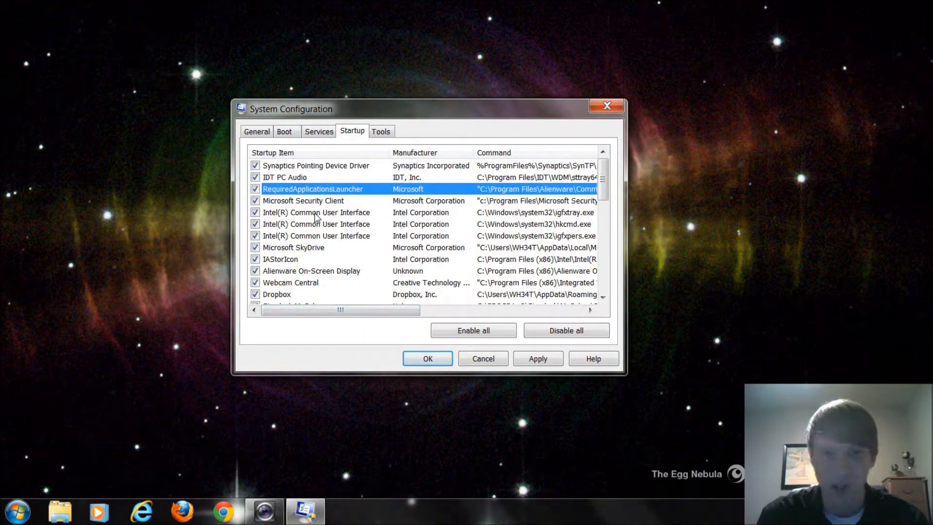
{"action": "left_click", "coordinate": [316, 212]}
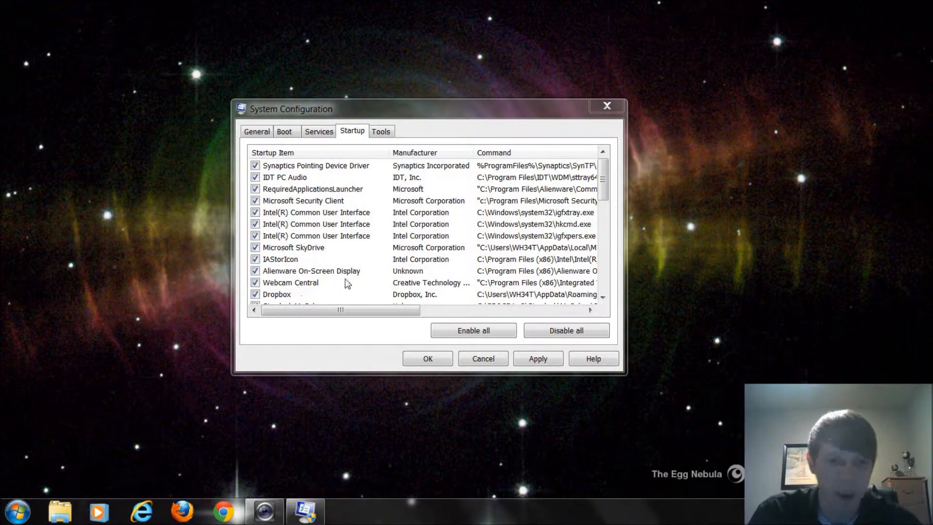
{"action": "left_click", "coordinate": [277, 295]}
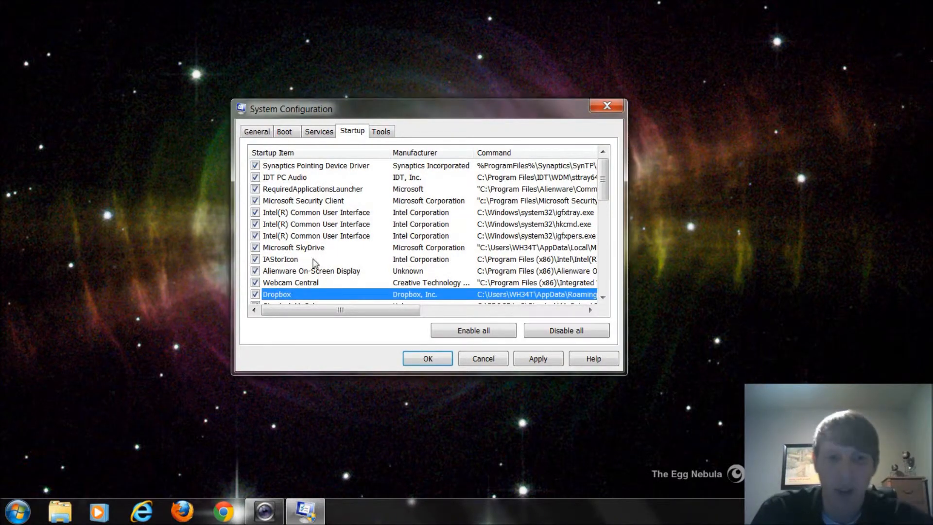
Disable unneeded startup items such as Adobe, Office 2010 and GameSpy, keeping Dropbox enabled
{"action": "scroll", "scroll_direction": "down", "scroll_amount": 3}
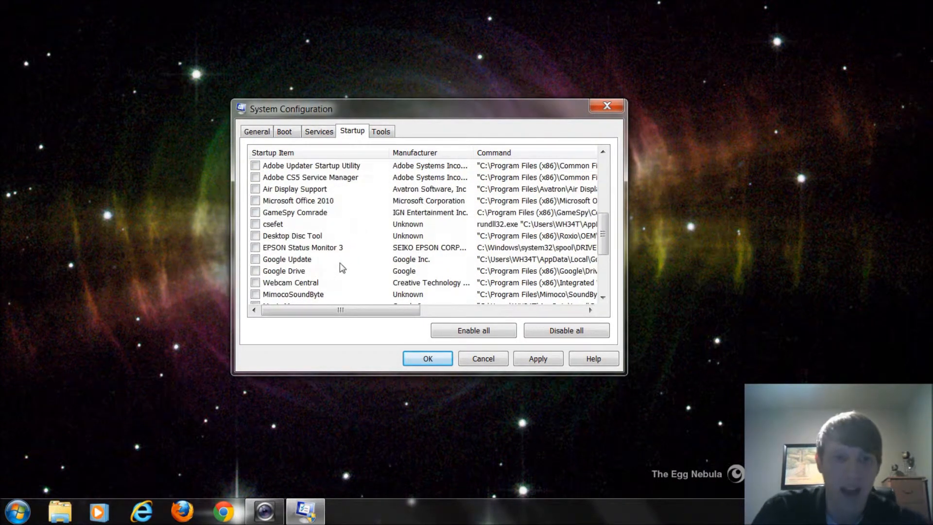
{"action": "mouse_move", "coordinate": [405, 258]}
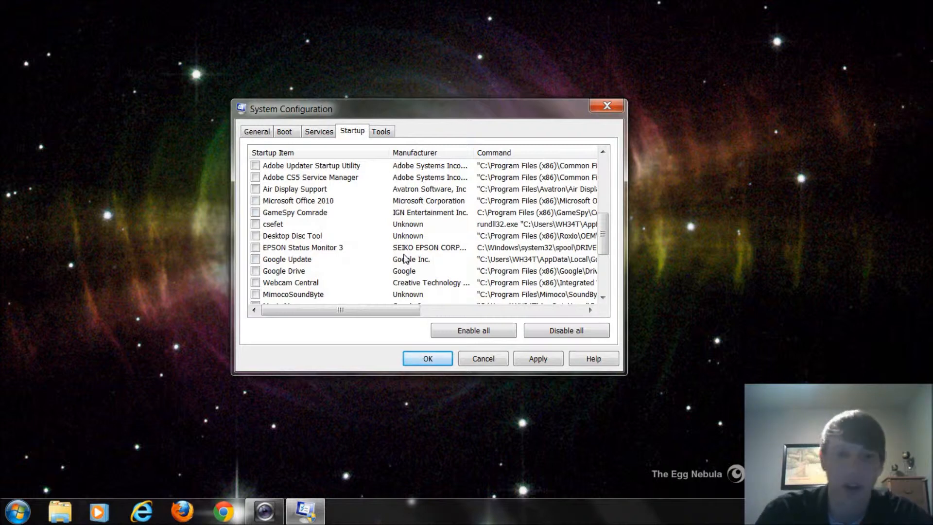
{"action": "mouse_move", "coordinate": [289, 276]}
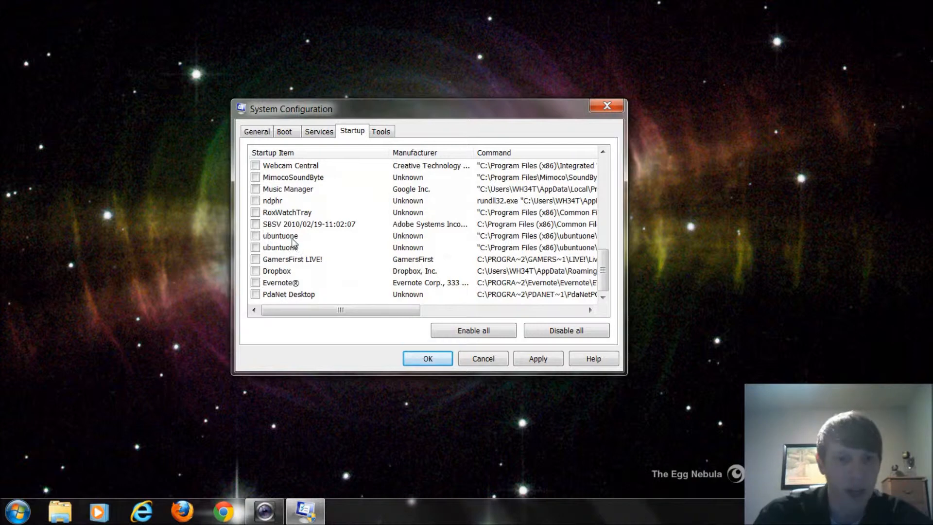
{"action": "mouse_move", "coordinate": [310, 245]}
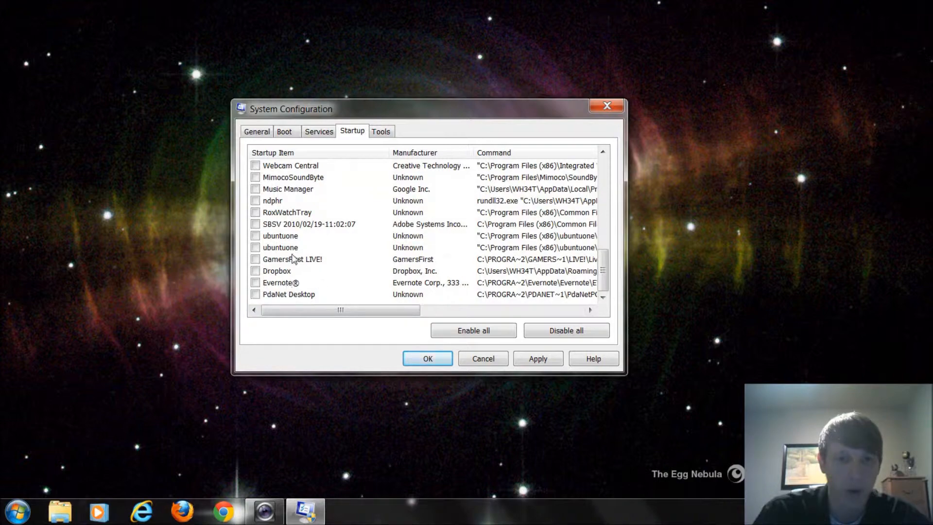
{"action": "left_click", "coordinate": [276, 271]}
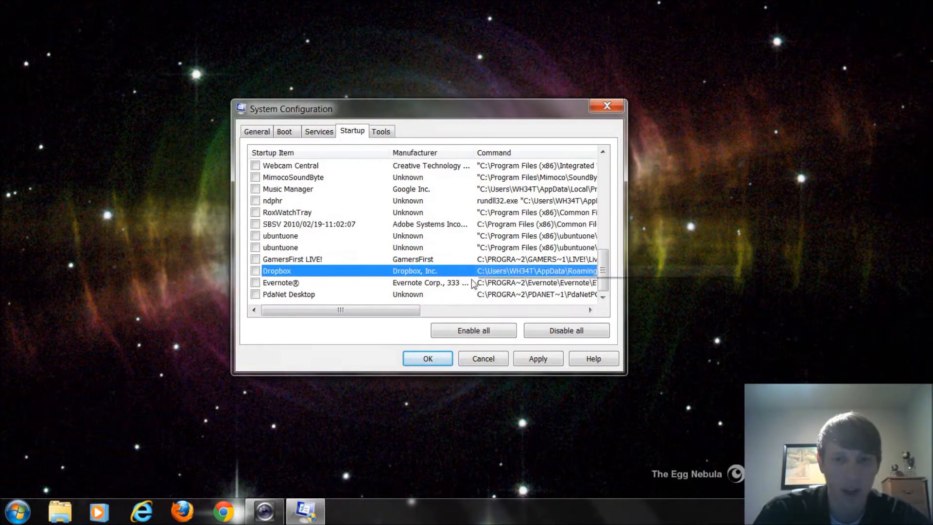
{"action": "left_click", "coordinate": [472, 331]}
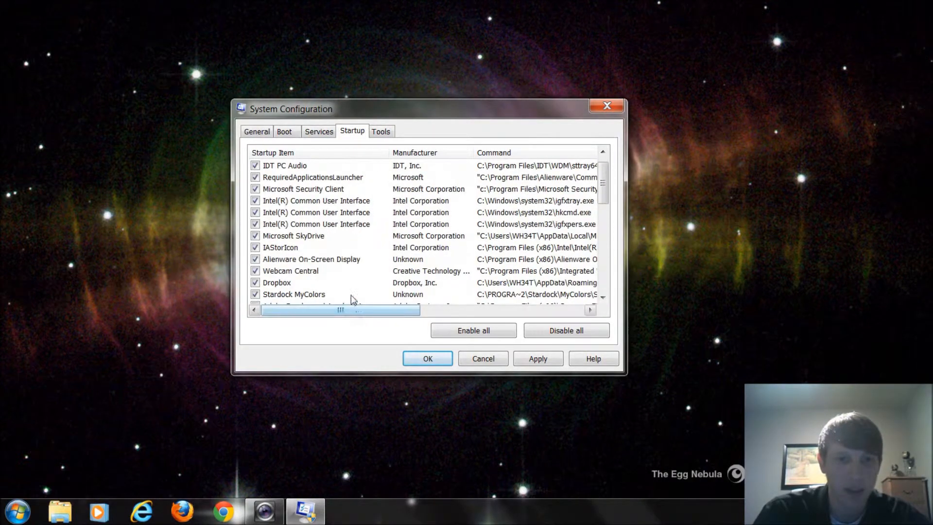
{"action": "left_click", "coordinate": [291, 282]}
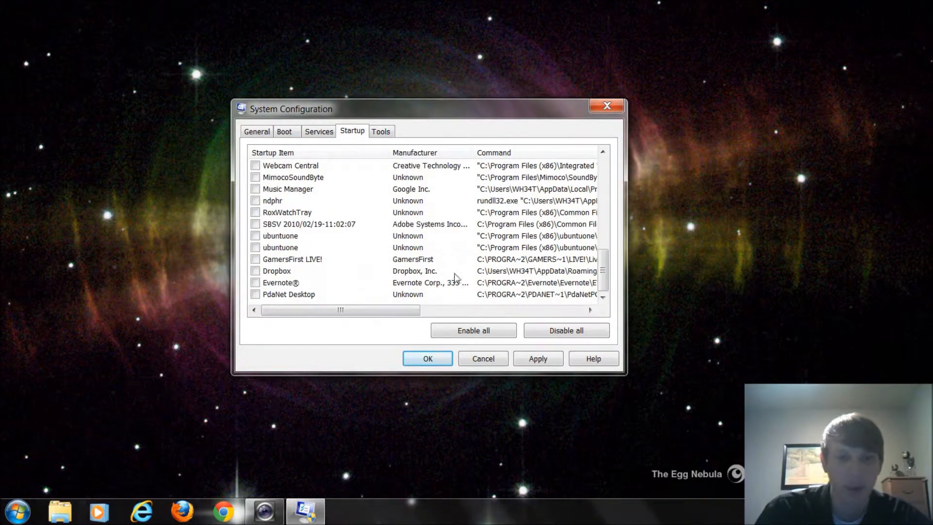
{"action": "left_click", "coordinate": [277, 271]}
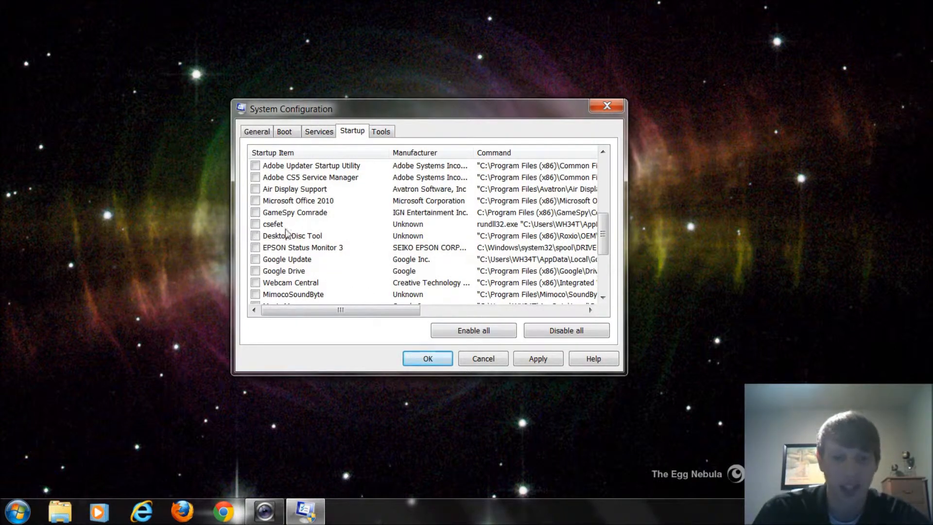
{"action": "mouse_move", "coordinate": [342, 275]}
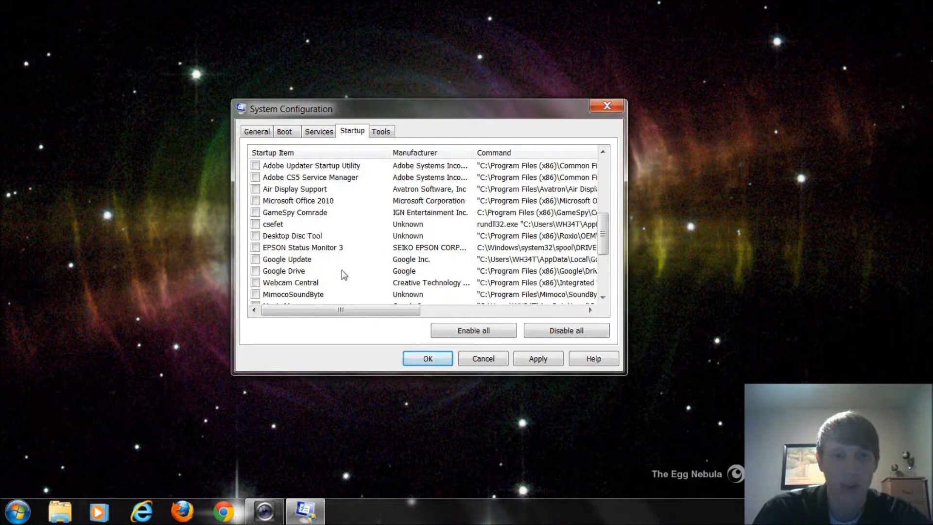
{"action": "left_click_drag", "start_coordinate": [339, 310], "coordinate": [402, 309]}
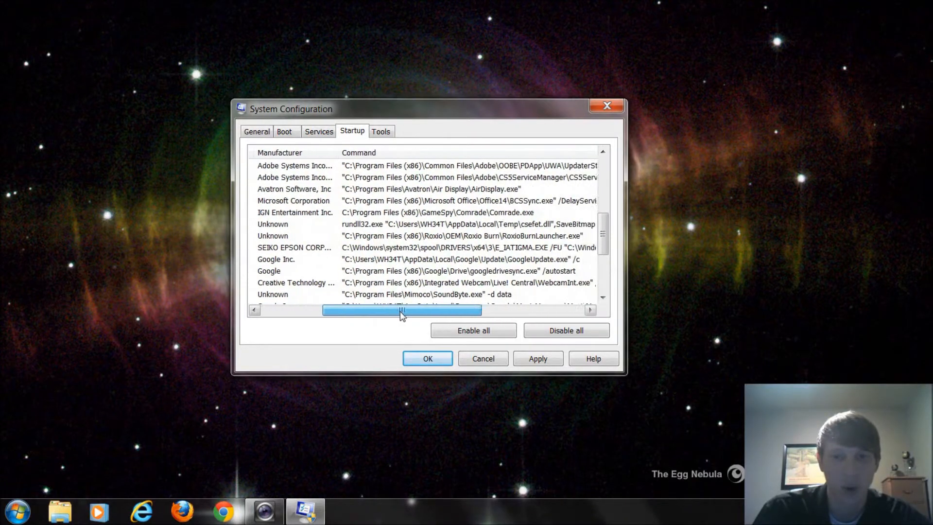
{"action": "left_click_drag", "start_coordinate": [402, 310], "coordinate": [433, 311]}
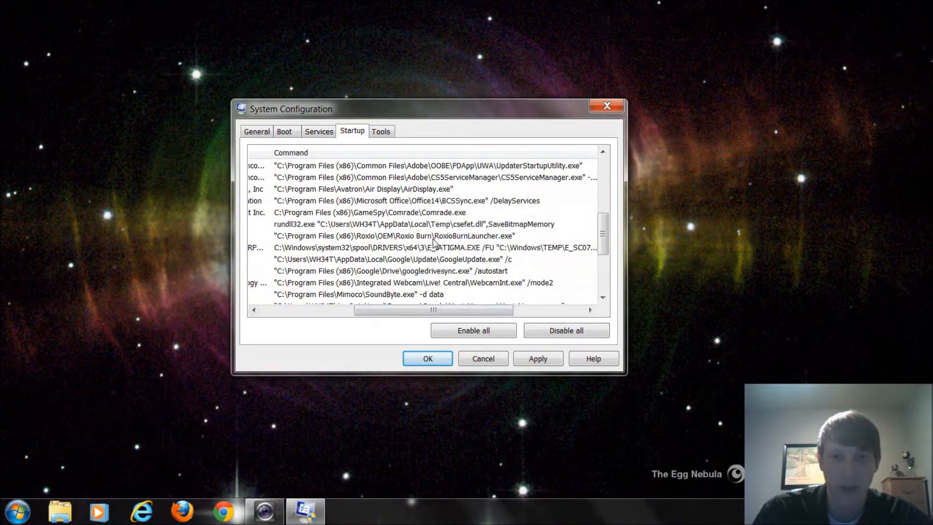
{"action": "left_click", "coordinate": [393, 236]}
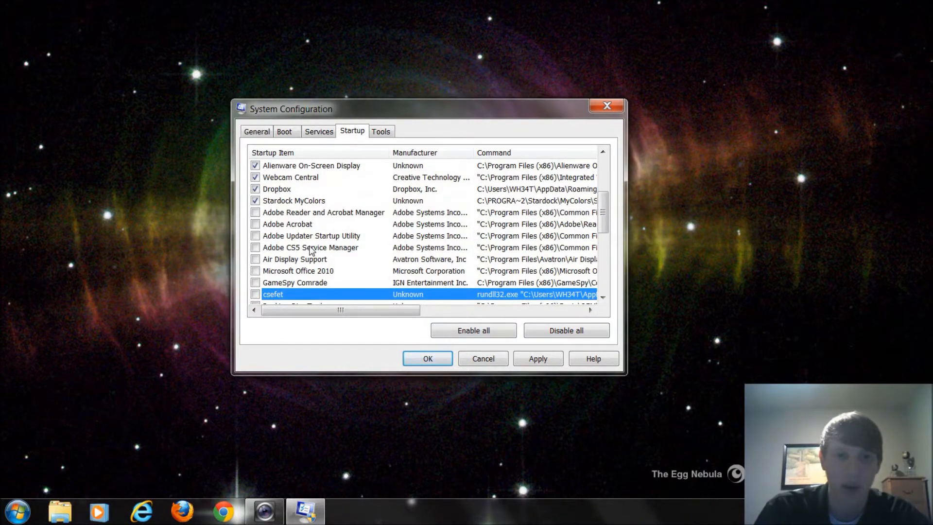
{"action": "left_click", "coordinate": [309, 247]}
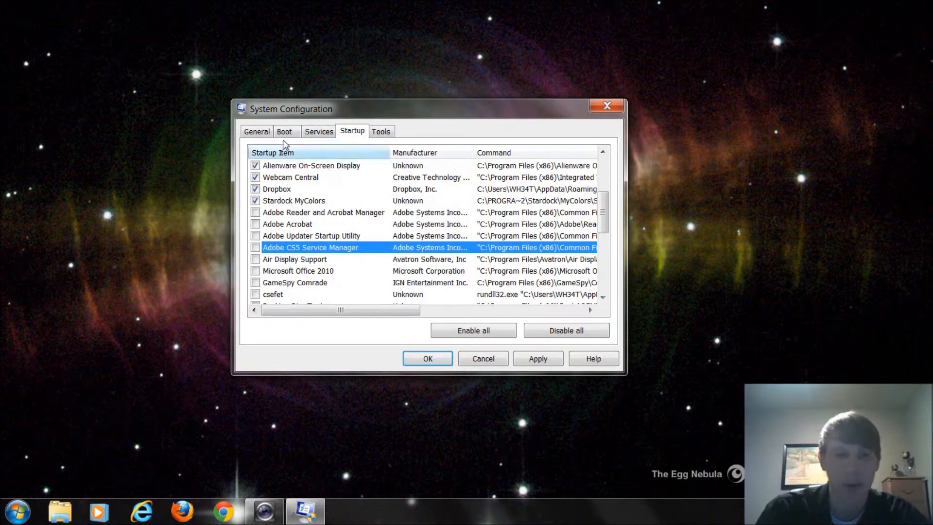
{"action": "left_click", "coordinate": [257, 131]}
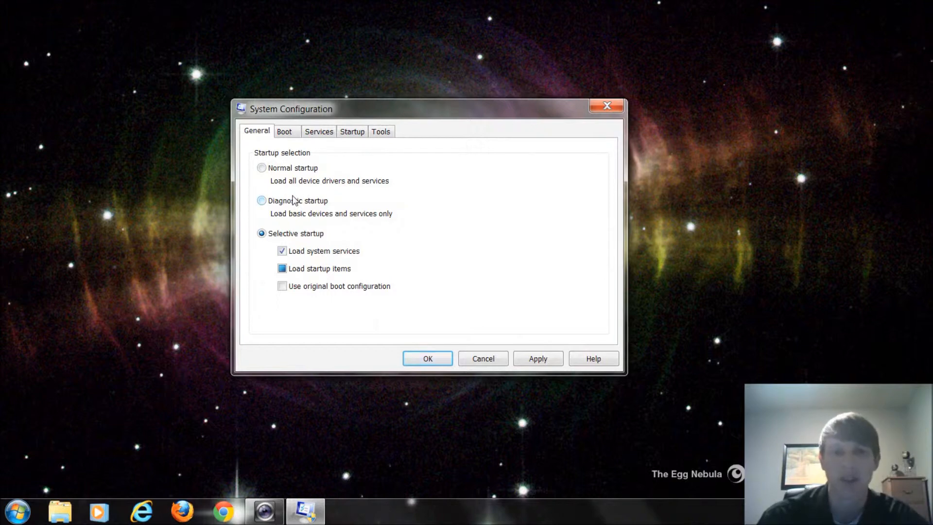
{"action": "left_click", "coordinate": [351, 132]}
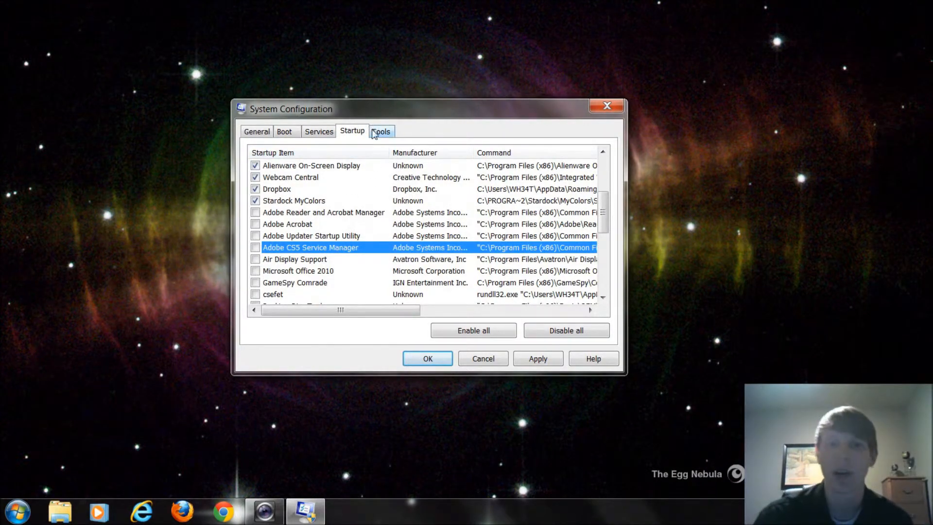
Check the Windows version (Windows 7 Home Premium SP1) with About Windows from the Tools list
{"action": "left_click", "coordinate": [381, 131]}
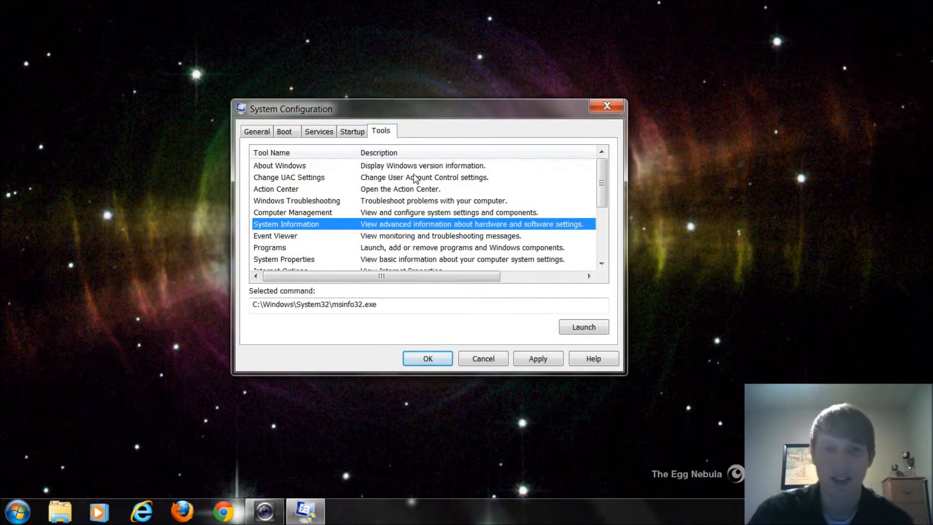
{"action": "left_click", "coordinate": [279, 165]}
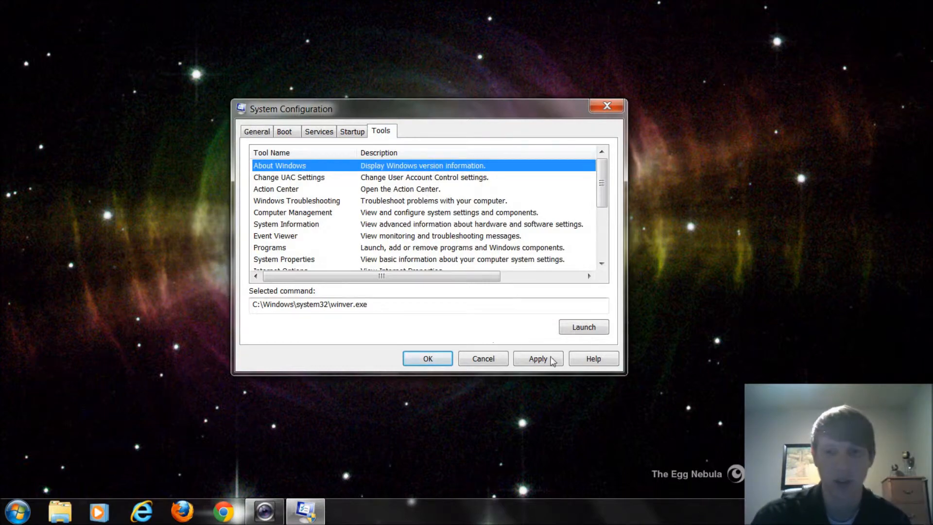
{"action": "left_click", "coordinate": [583, 327]}
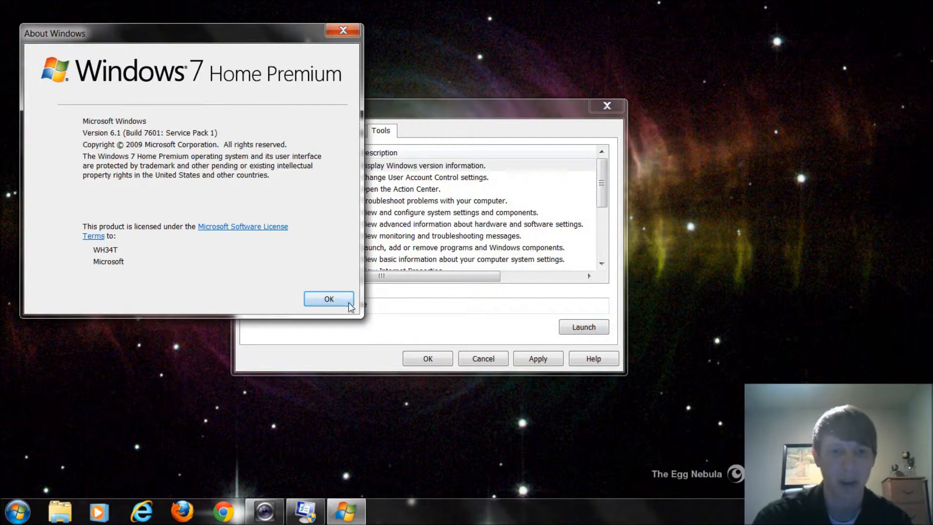
{"action": "left_click", "coordinate": [329, 299]}
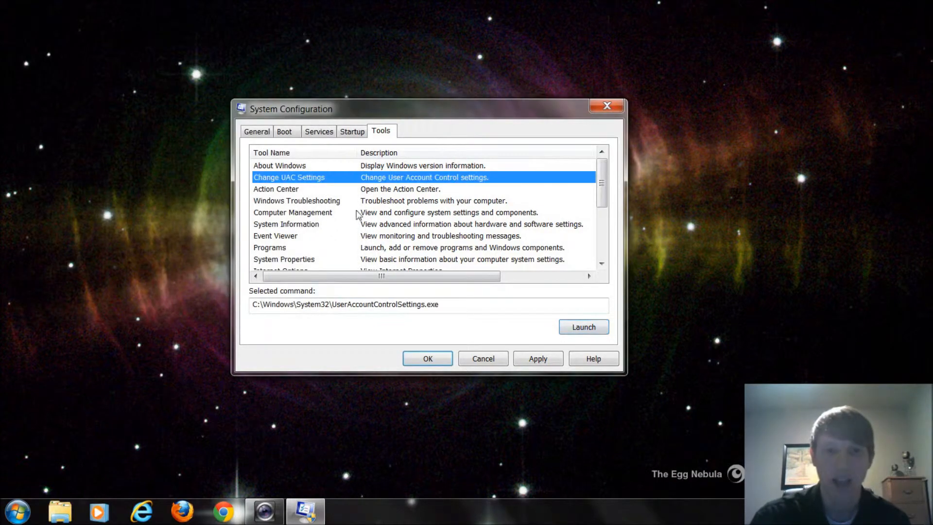
Preview each UAC notification level, then confirm the slider at Default
{"action": "left_click", "coordinate": [582, 326]}
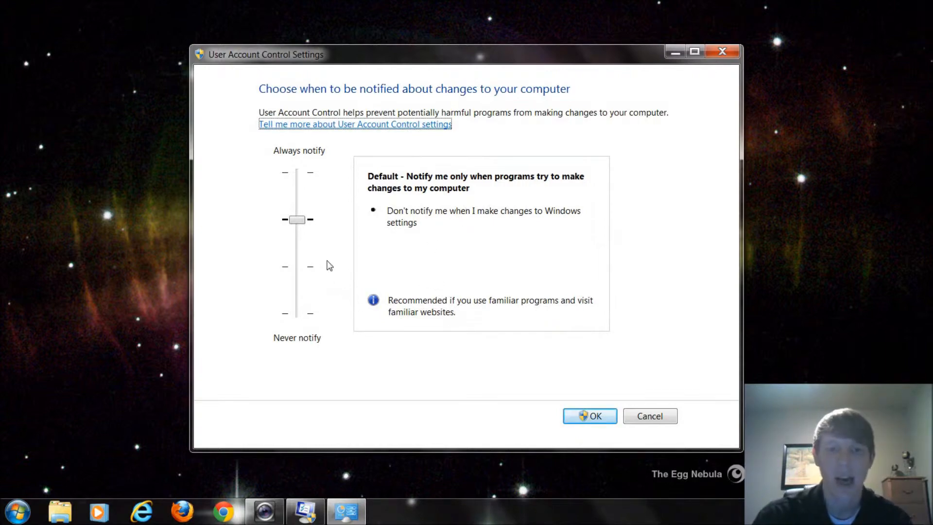
{"action": "left_click_drag", "start_coordinate": [296, 219], "coordinate": [296, 313]}
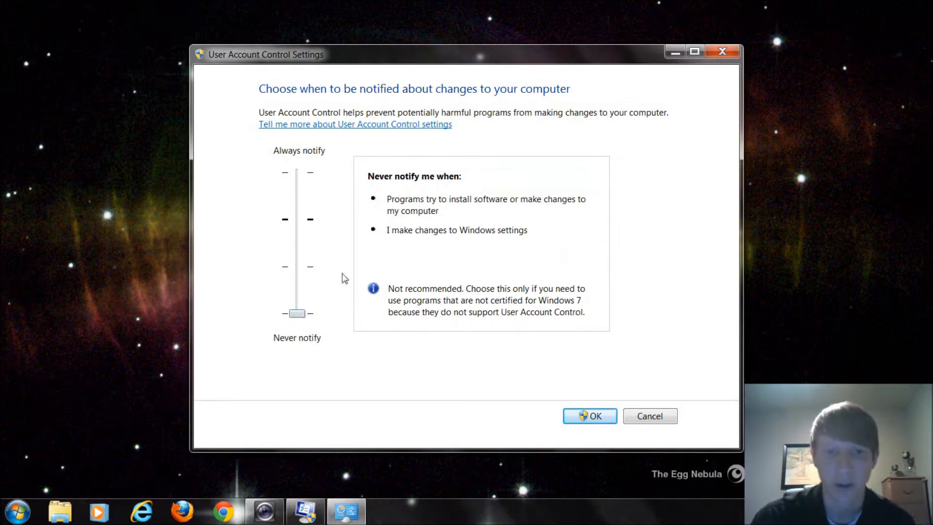
{"action": "mouse_move", "coordinate": [310, 226]}
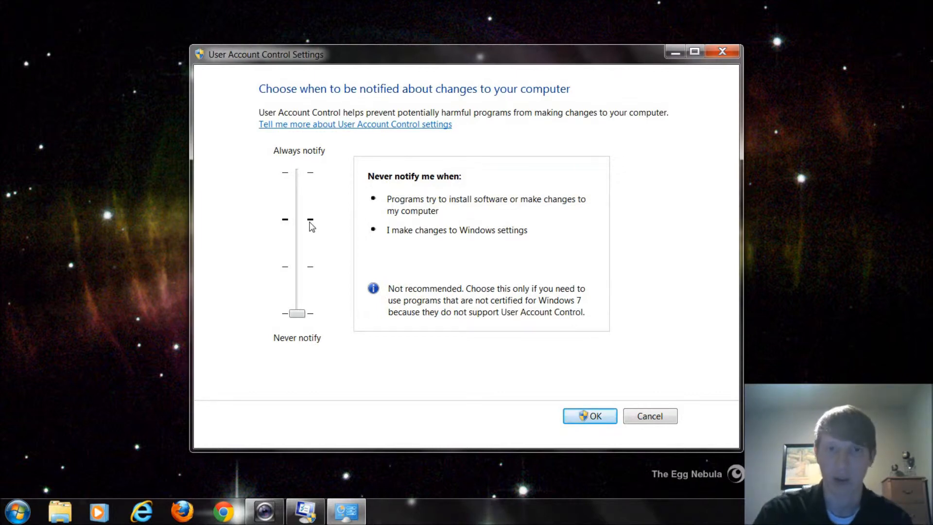
{"action": "left_click_drag", "start_coordinate": [297, 313], "coordinate": [297, 266]}
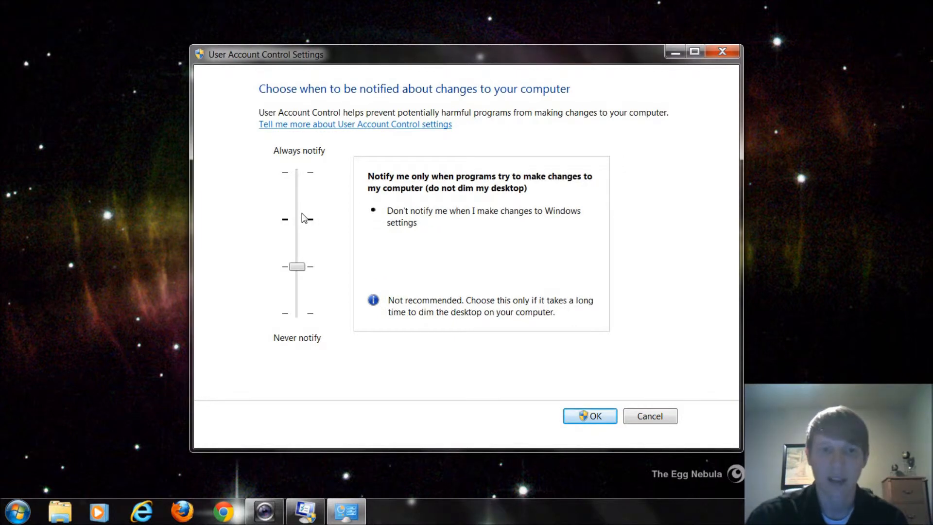
{"action": "left_click_drag", "start_coordinate": [296, 266], "coordinate": [297, 218]}
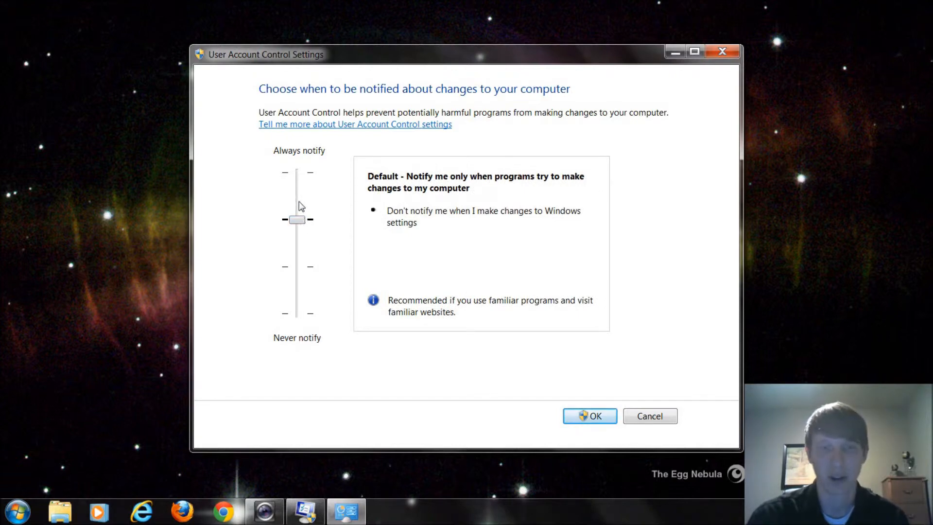
{"action": "left_click_drag", "start_coordinate": [298, 219], "coordinate": [298, 172]}
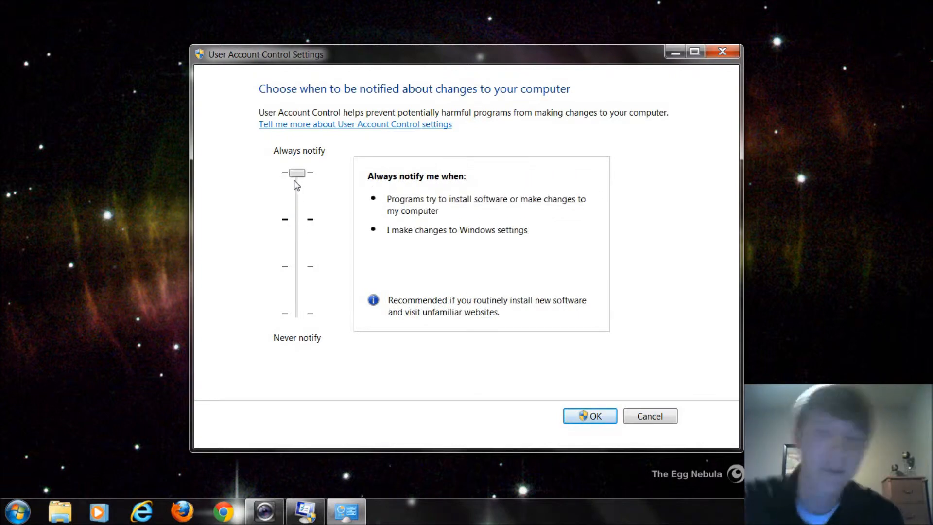
{"action": "mouse_move", "coordinate": [405, 262]}
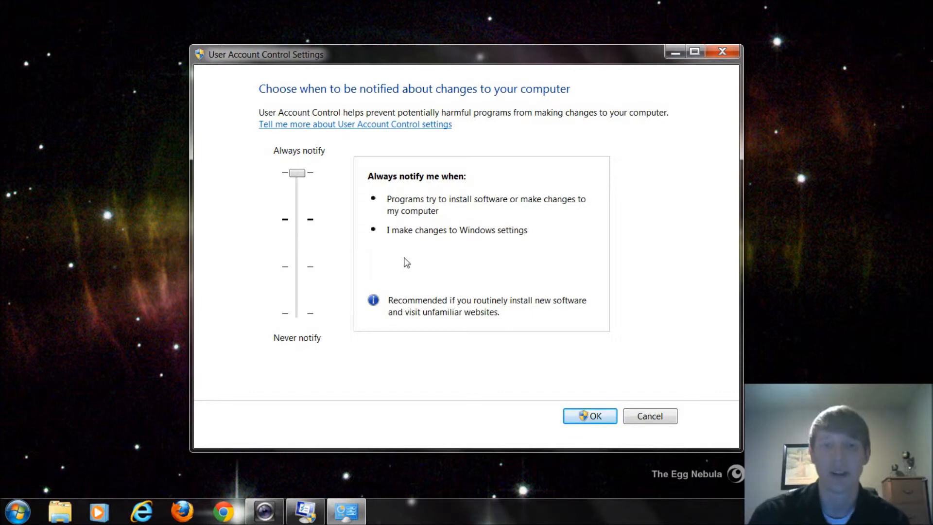
{"action": "mouse_move", "coordinate": [443, 225]}
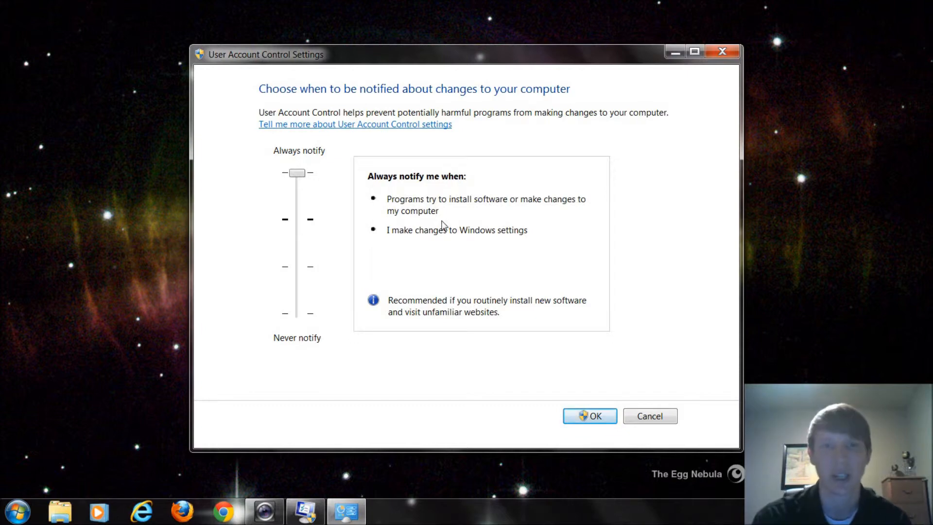
{"action": "left_click_drag", "start_coordinate": [297, 173], "coordinate": [297, 220]}
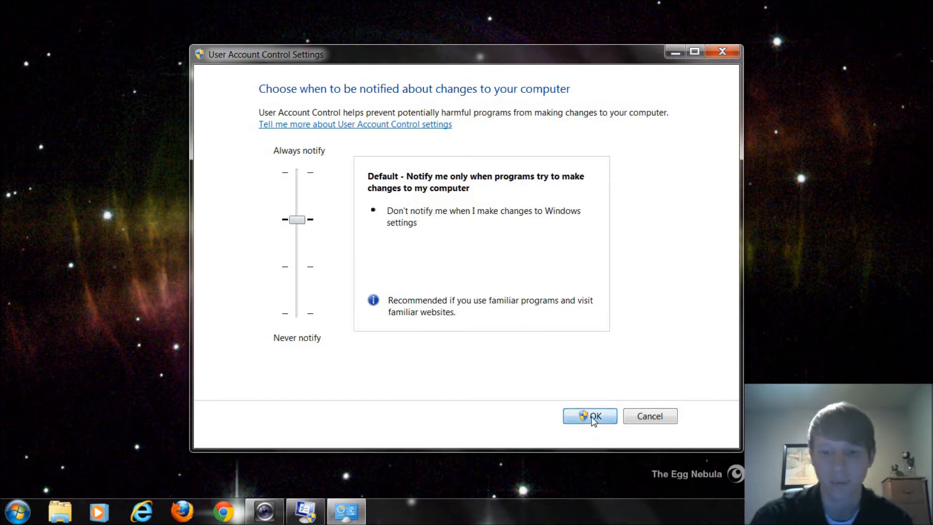
{"action": "left_click", "coordinate": [588, 415]}
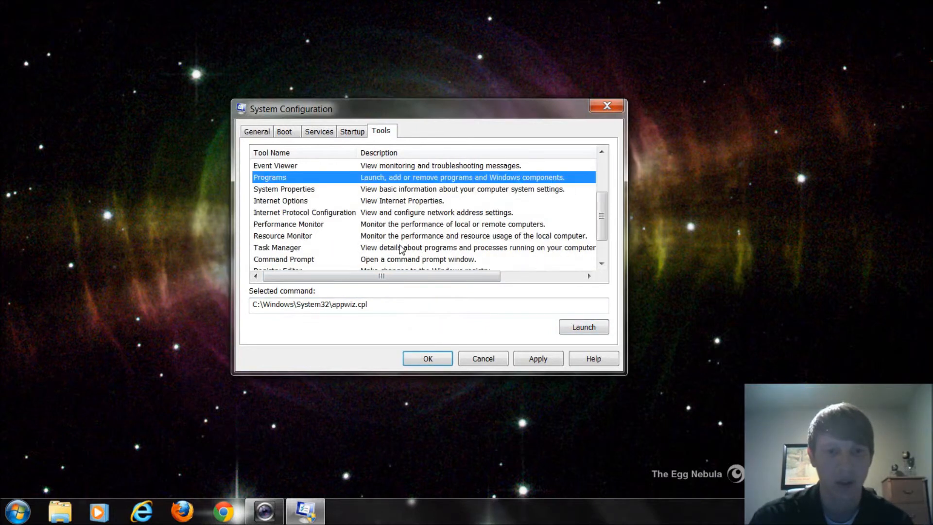
Launch System Properties to view Windows 7 Home Premium SP1, Alienware M17XR3, 8 GB RAM
{"action": "left_click", "coordinate": [283, 189]}
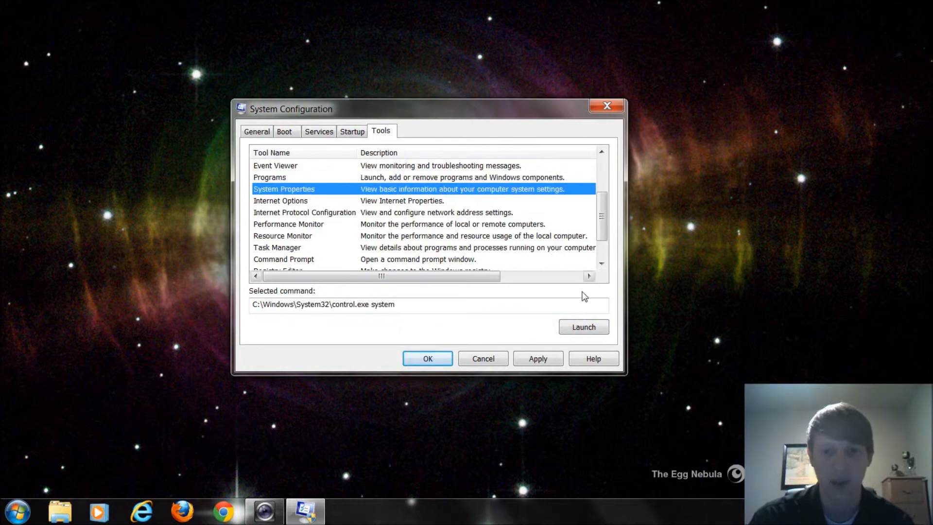
{"action": "left_click", "coordinate": [583, 327]}
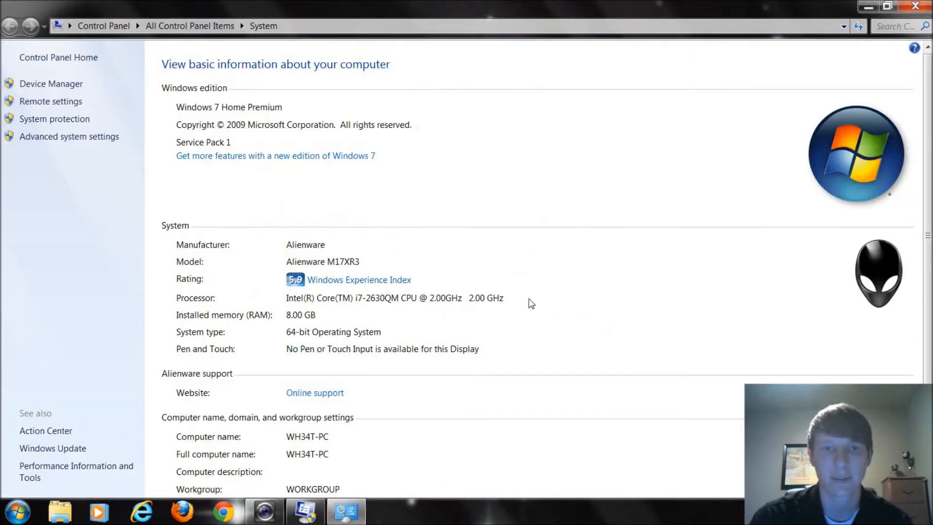
{"action": "scroll", "scroll_direction": "down", "scroll_amount": 3}
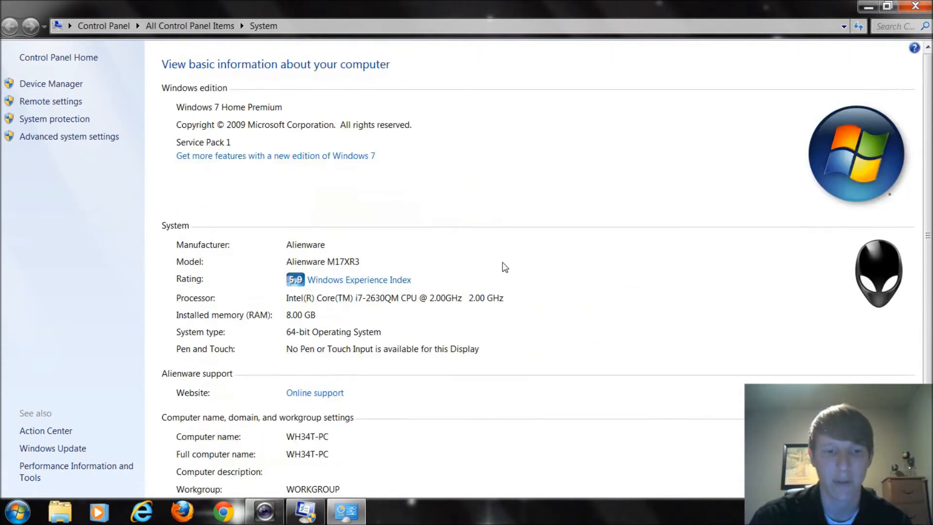
{"action": "mouse_move", "coordinate": [397, 271]}
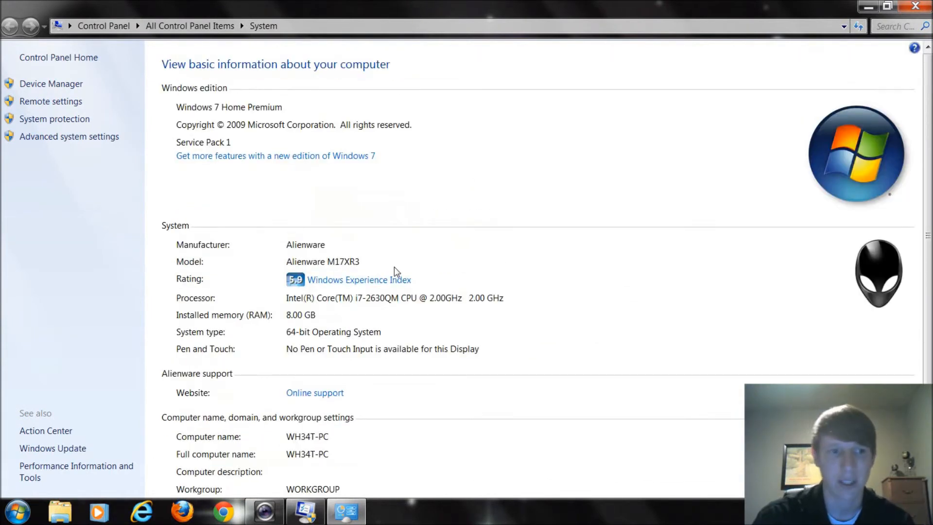
{"action": "mouse_move", "coordinate": [420, 321]}
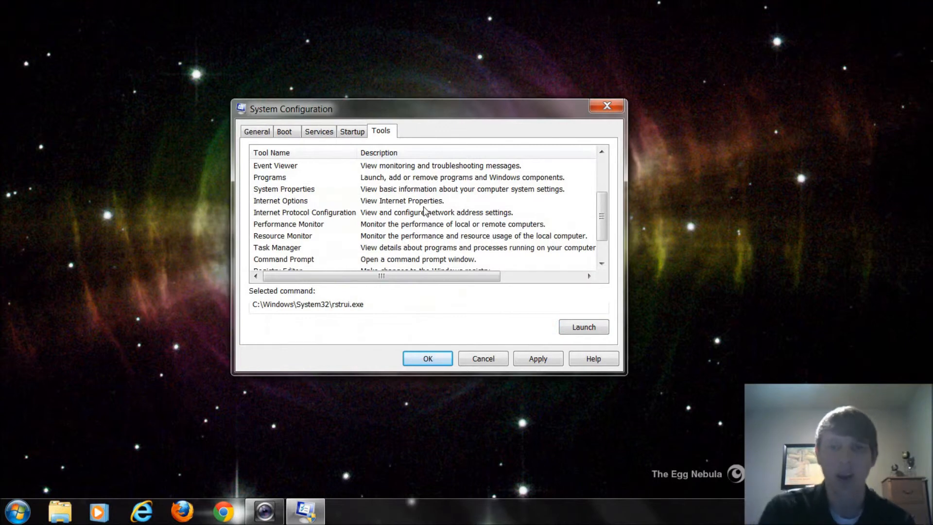
{"action": "mouse_move", "coordinate": [385, 202]}
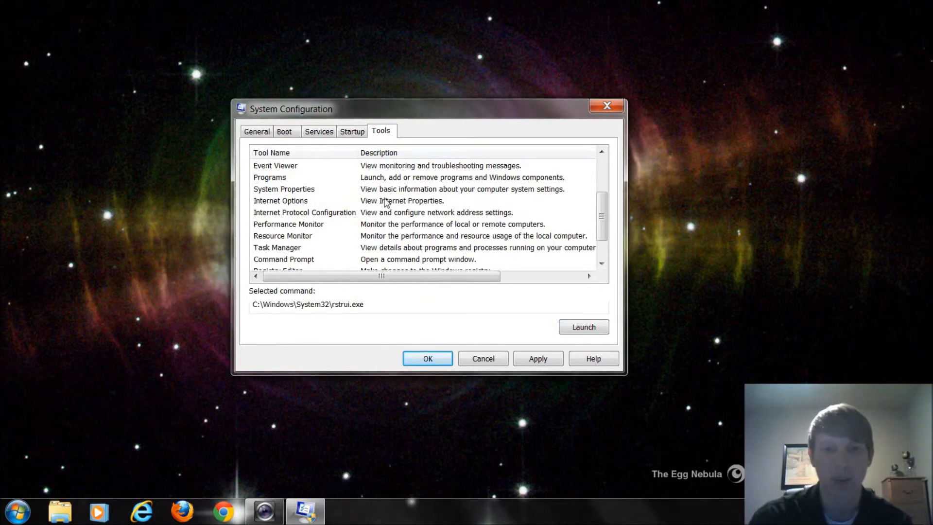
{"action": "scroll", "scroll_direction": "down", "scroll_amount": 3}
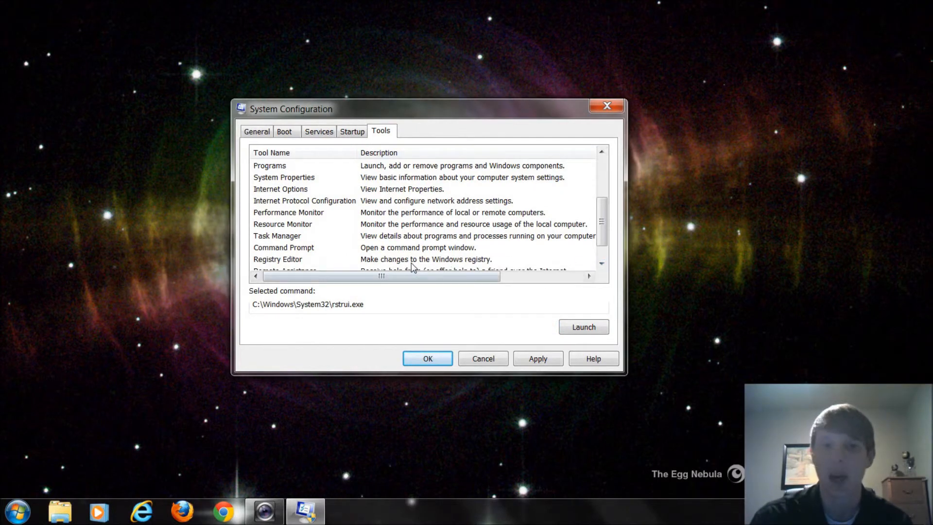
{"action": "left_click", "coordinate": [277, 259]}
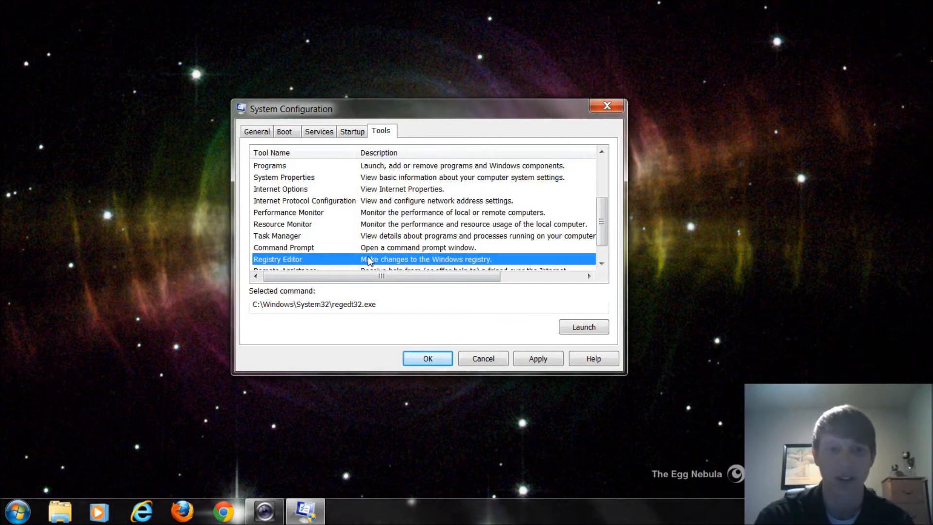
{"action": "left_click", "coordinate": [281, 189]}
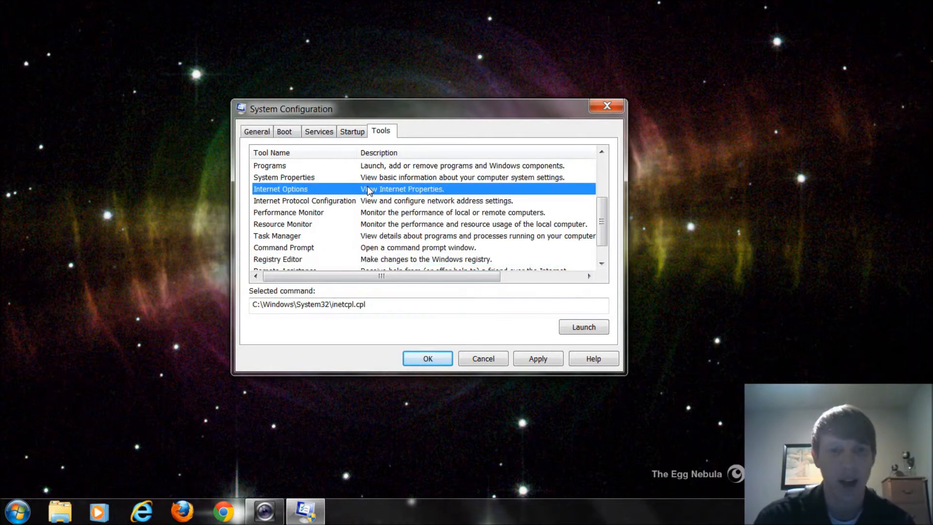
{"action": "left_click", "coordinate": [584, 326]}
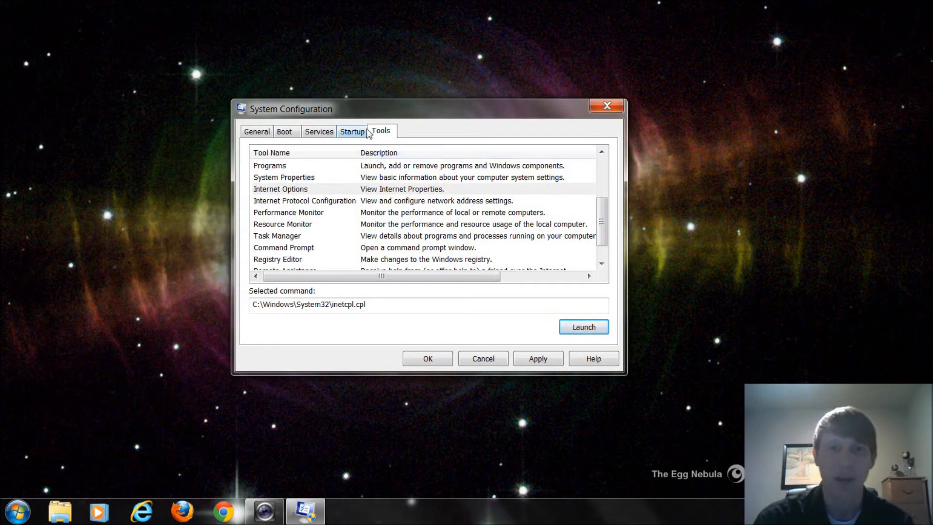
Return to the Startup tab to confirm only four items, including Dropbox, remain enabled
{"action": "left_click", "coordinate": [352, 132]}
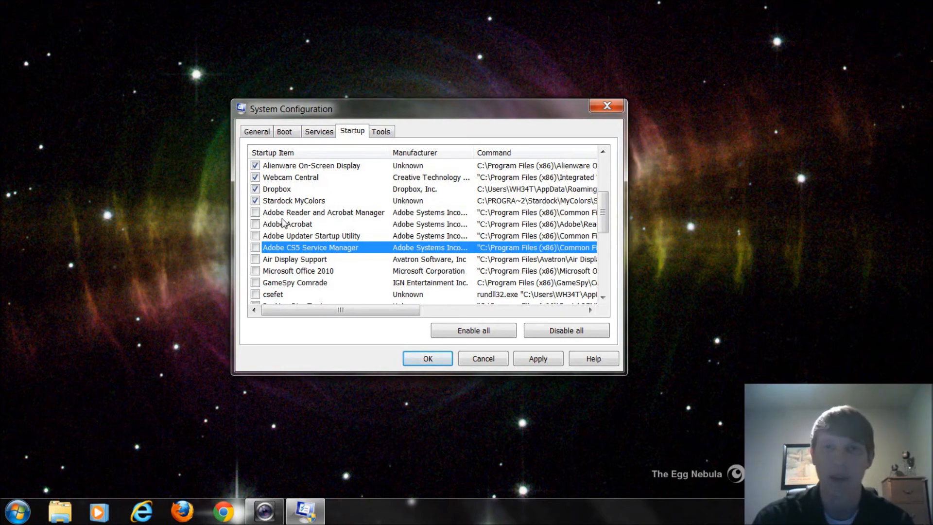
{"action": "mouse_move", "coordinate": [337, 233]}
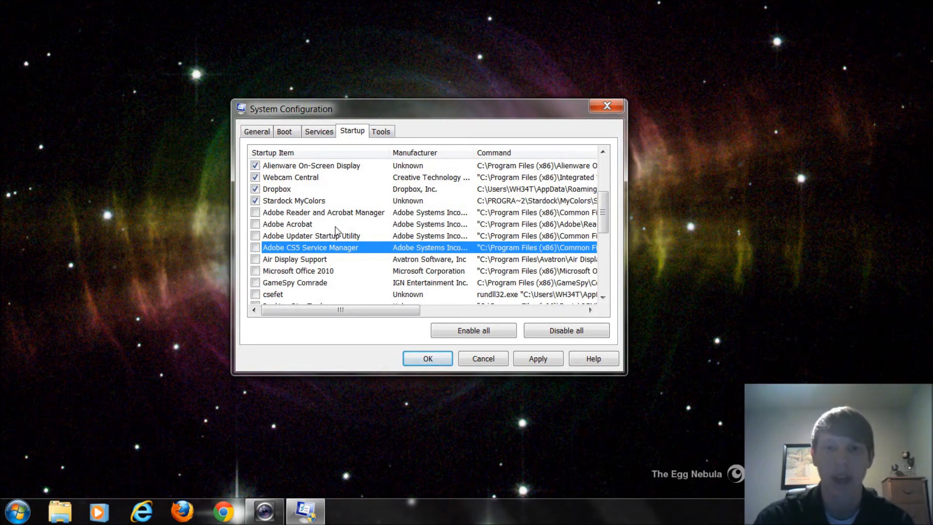